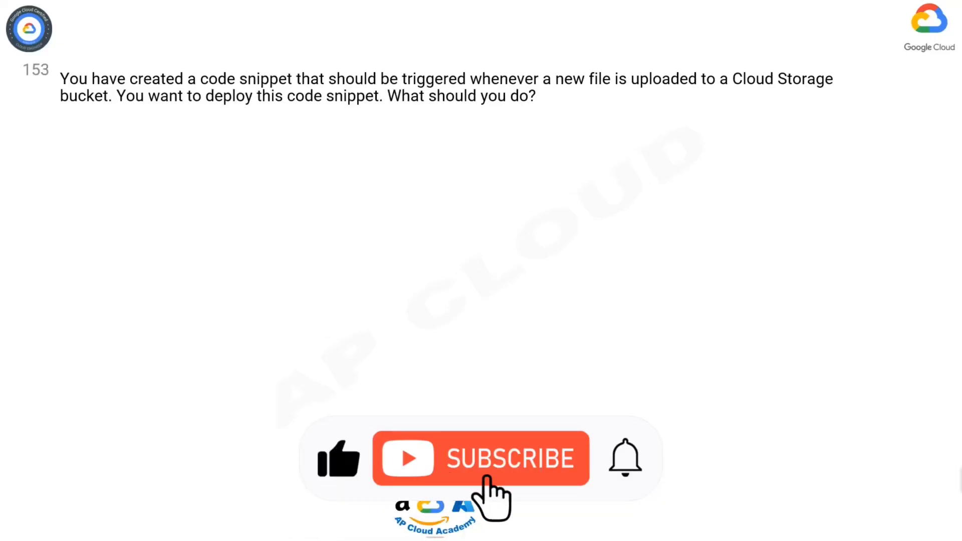
left_click(480, 458)
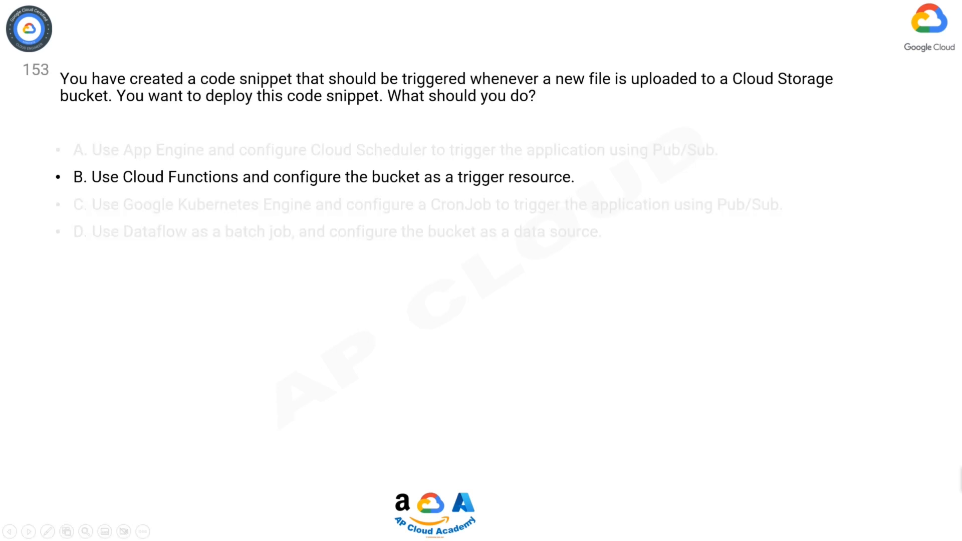
left_click(323, 176)
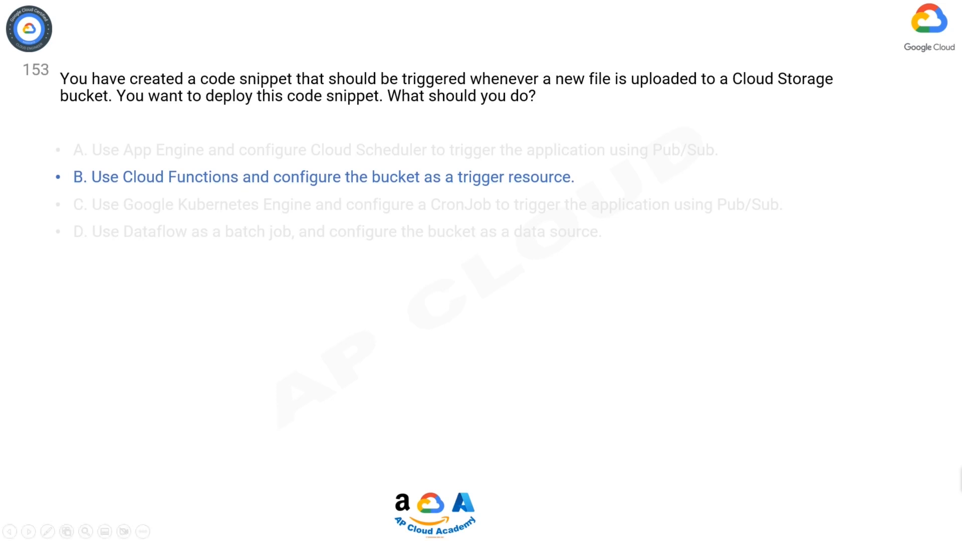